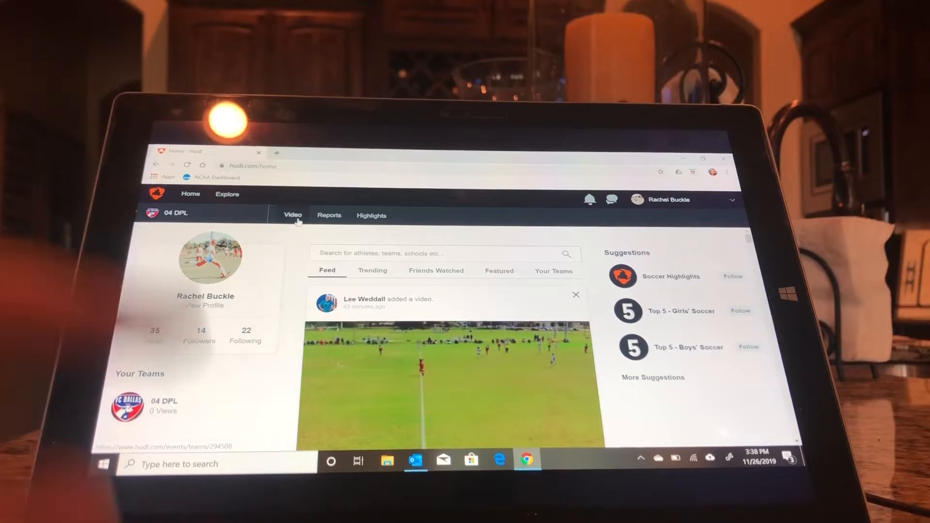
Open the team Video library and scroll to the games added in the last 30 days.
left_click(293, 214)
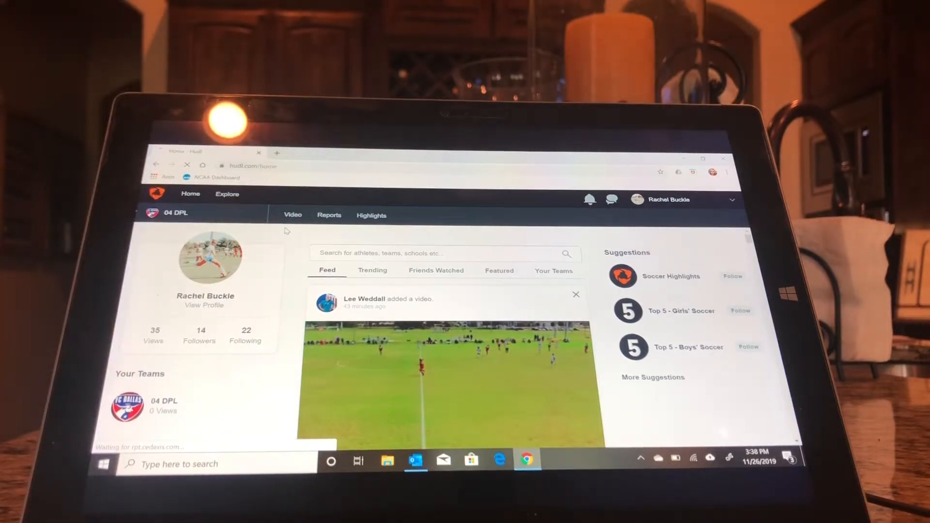
left_click(293, 214)
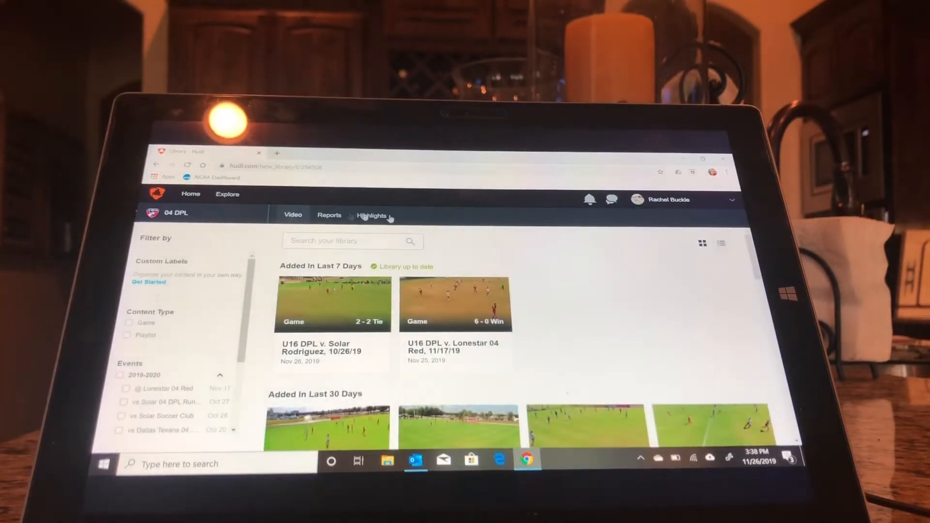
scroll("down", 3)
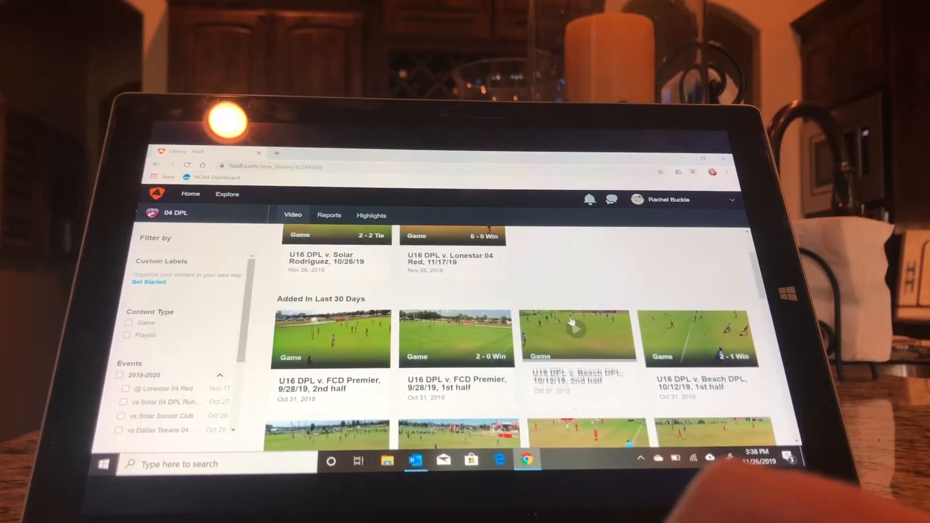
scroll("down", 3)
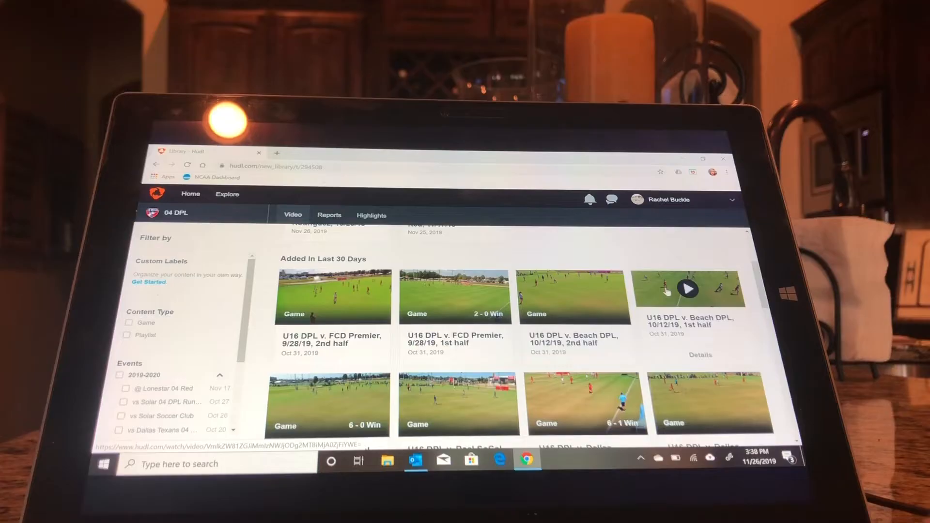
Open the 'U16 DPL v. Beach DPL, 1st half' film and re-trim and save the 23:19 clip.
left_click(687, 290)
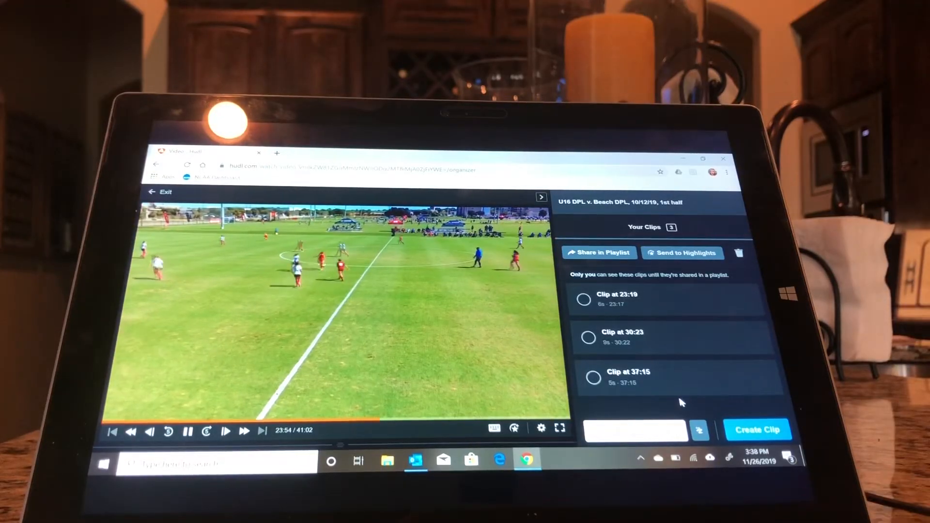
left_click(619, 293)
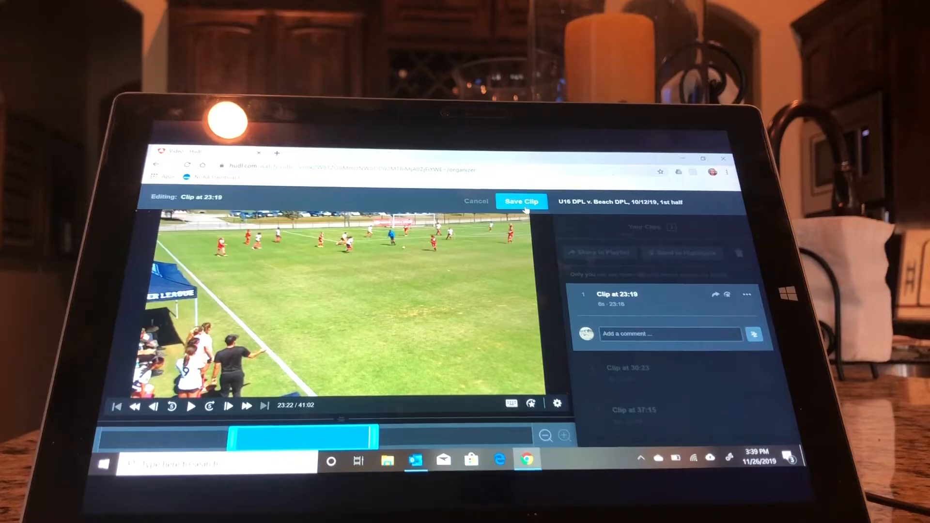
left_click(521, 201)
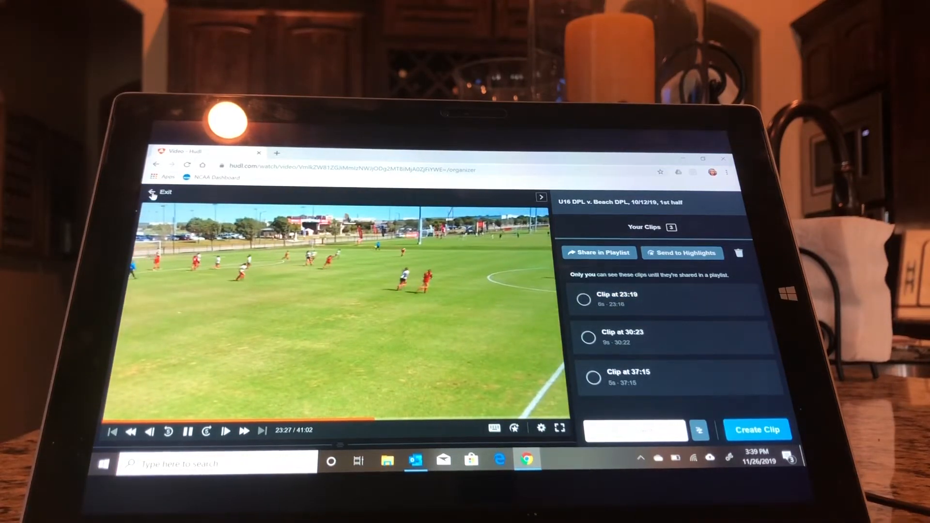
Exit the Beach DPL film and scroll the library back to the last-30-days games.
left_click(163, 192)
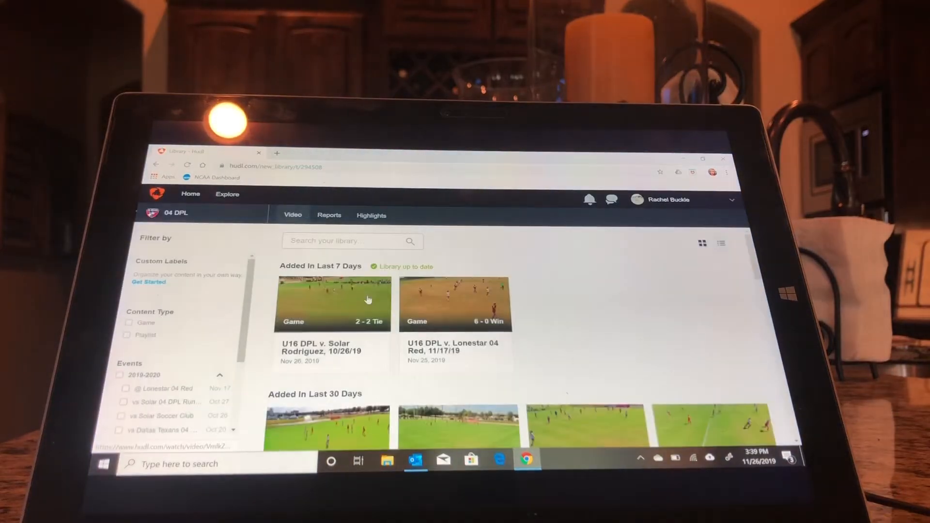
scroll("down", 3)
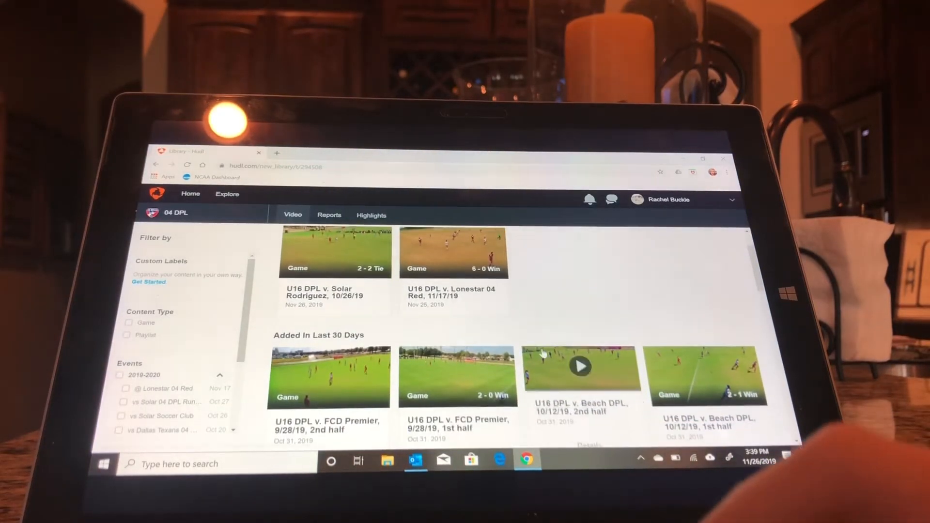
scroll("down", 3)
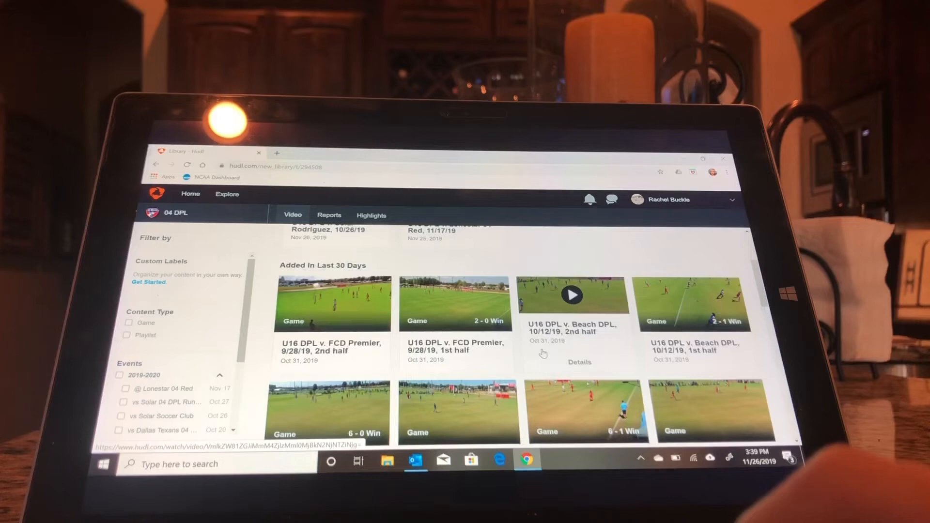
scroll("up", 3)
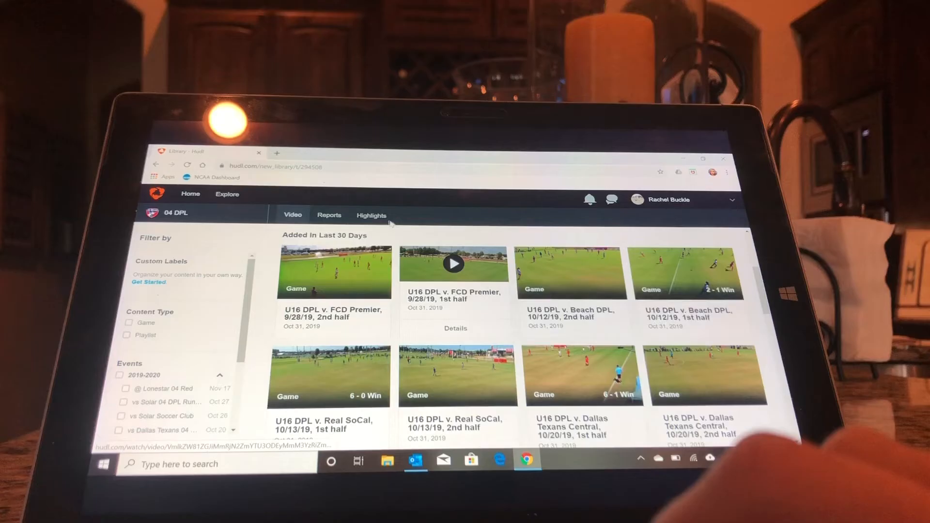
Go to Your Profile's Videos tab and start a new highlight with Create Highlight.
left_click(669, 199)
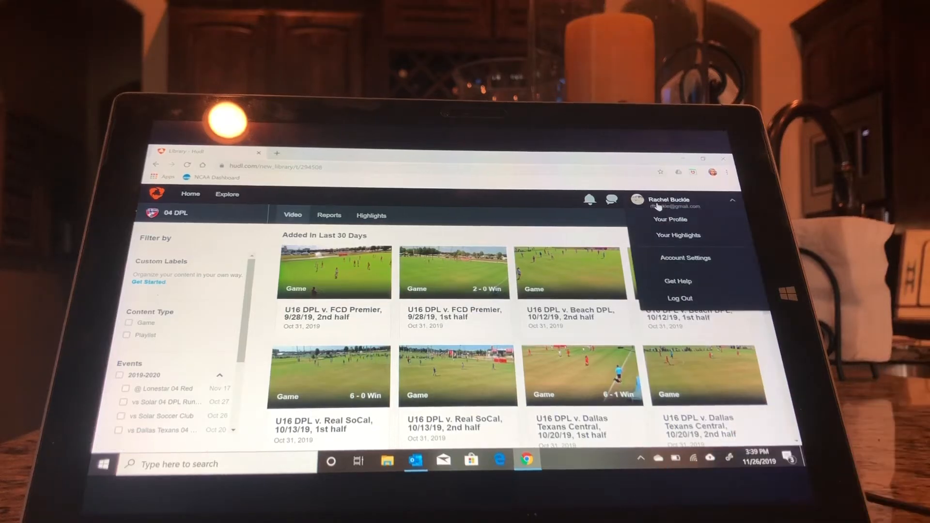
mouse_move(670, 219)
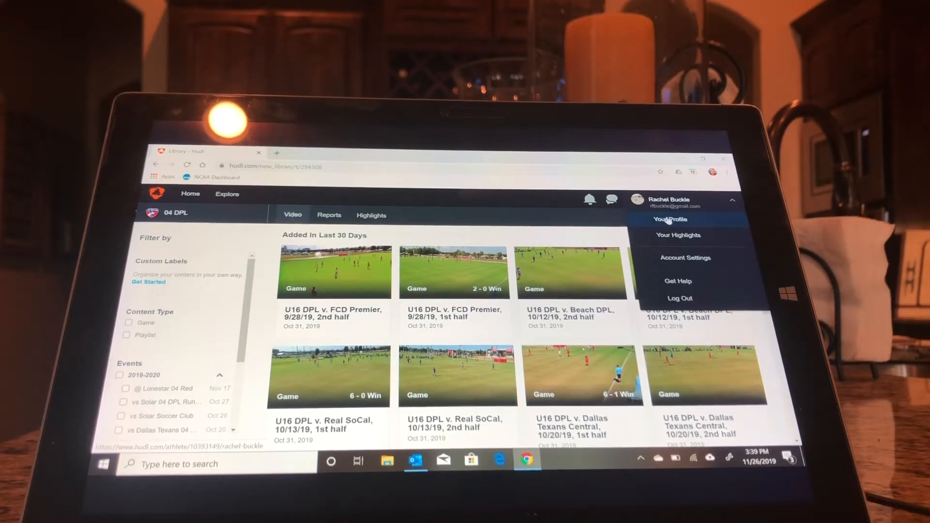
left_click(669, 219)
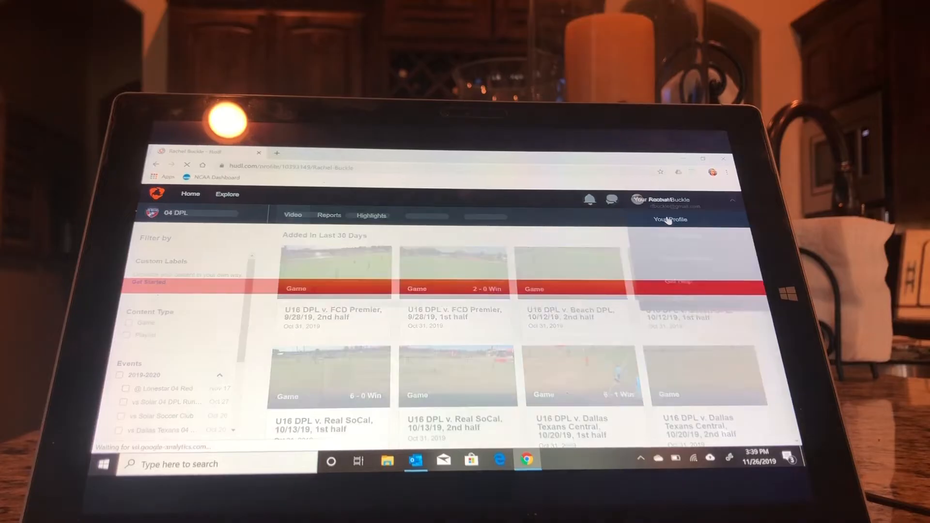
left_click(669, 219)
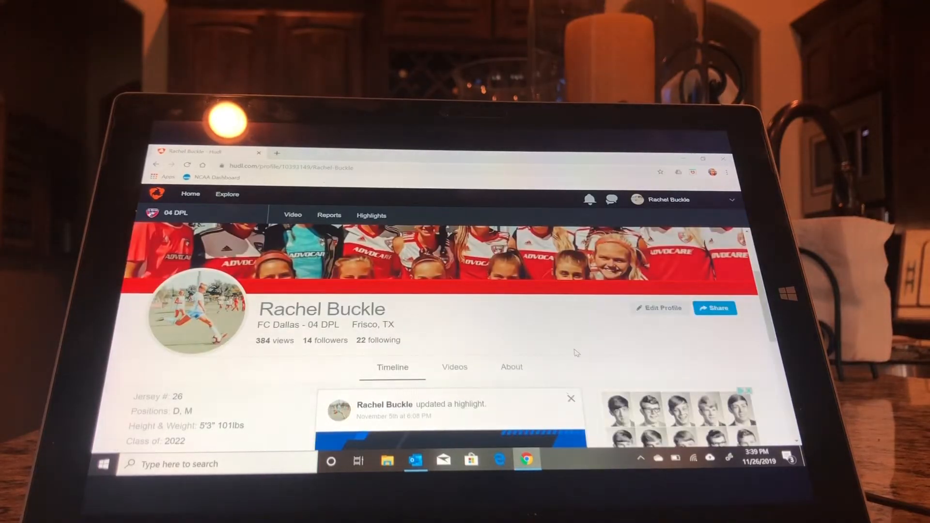
left_click(454, 367)
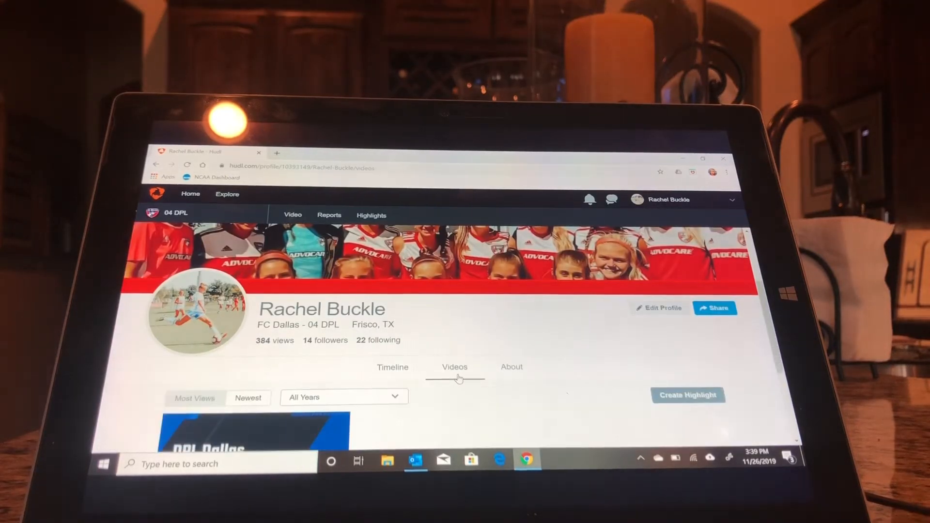
scroll("down", 3)
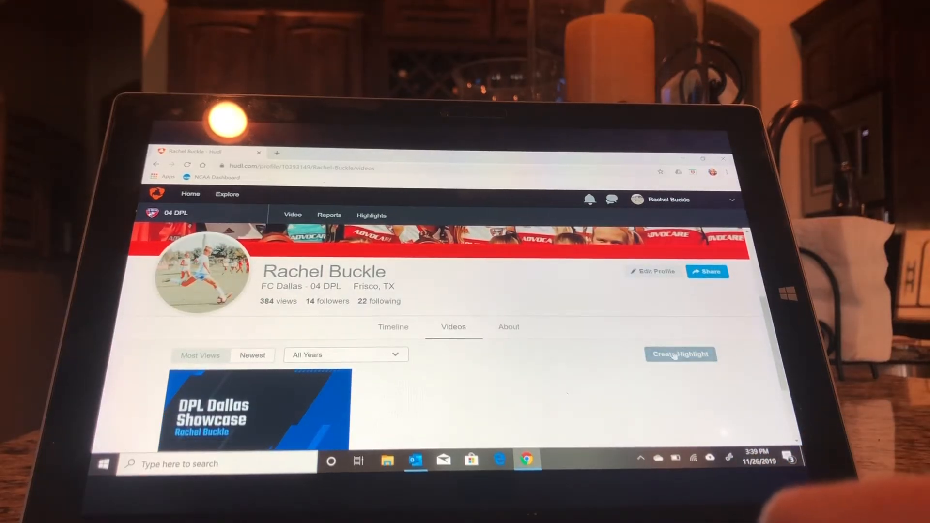
left_click(680, 354)
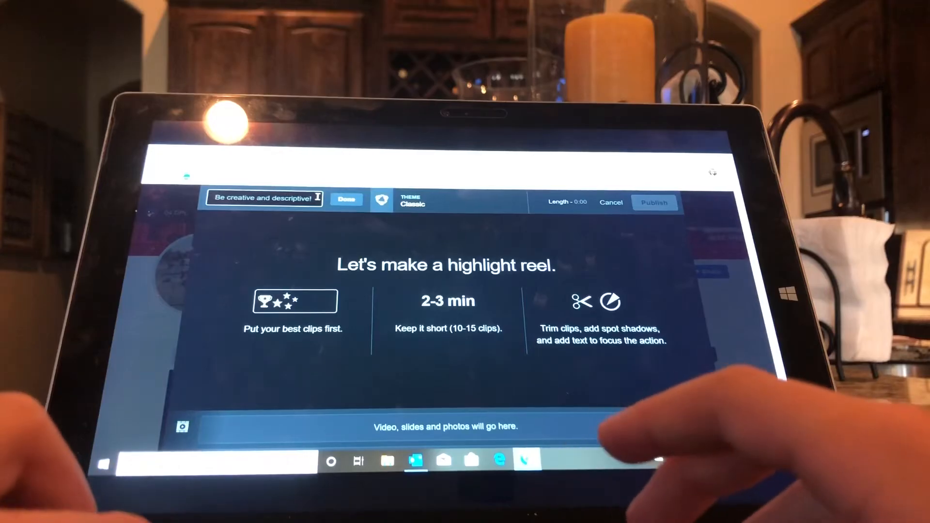
Type the reel title 'DPL Dallas S' and scroll down to the game clips.
type("DPL")
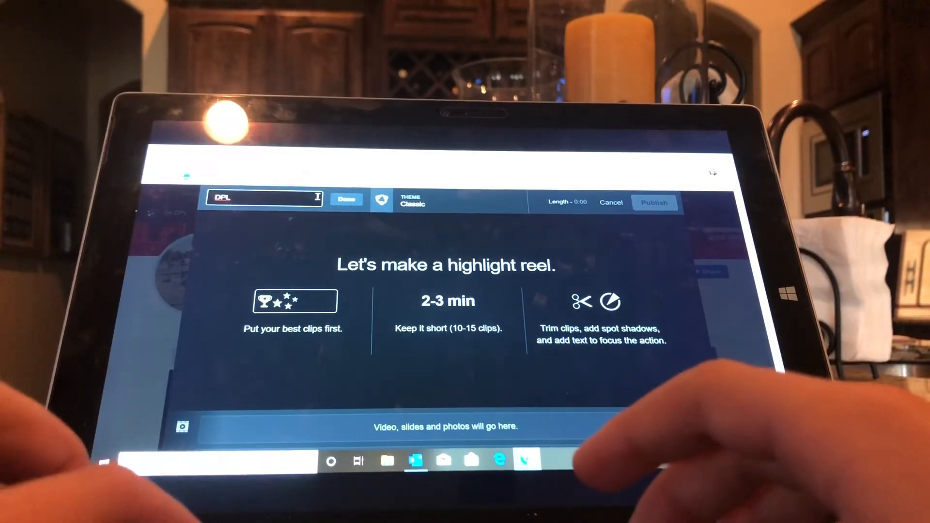
type("Dallas S")
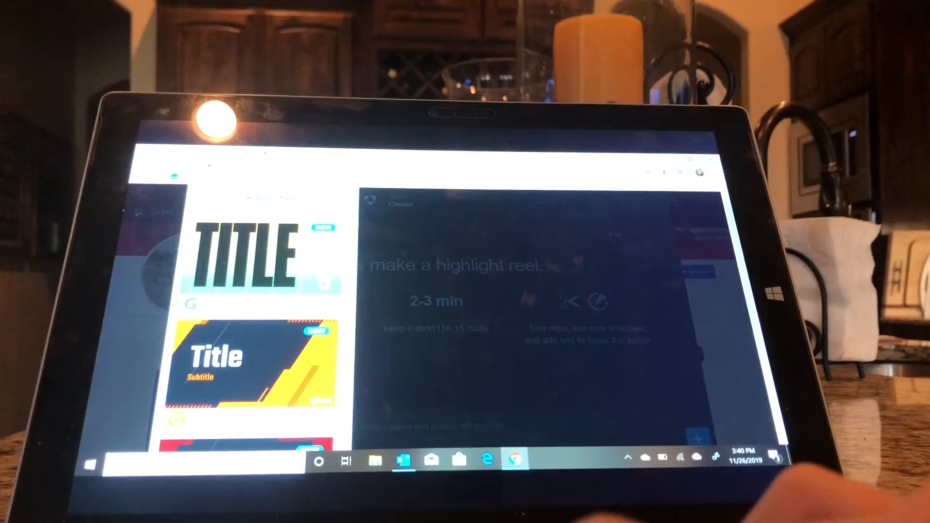
scroll("down", 3)
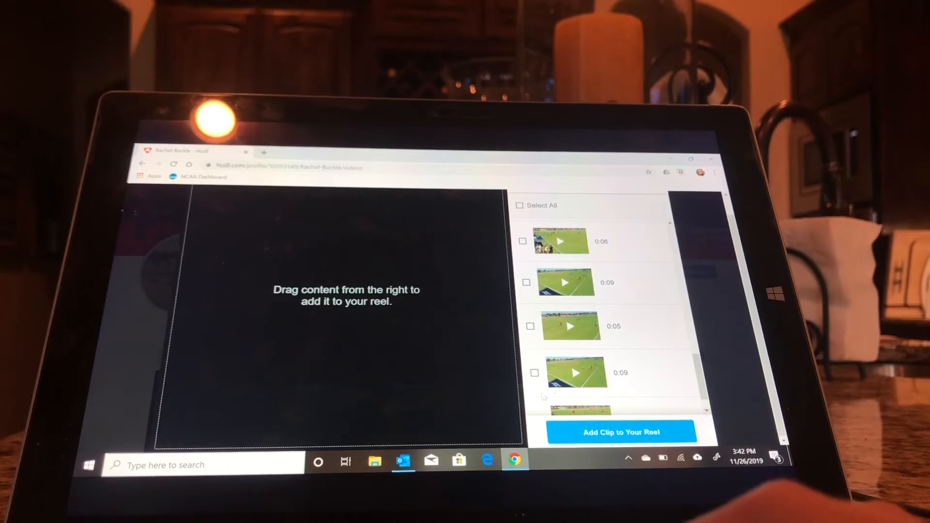
Add the checked 0:06 Beach Futbol Club clip to the reel.
left_click(534, 372)
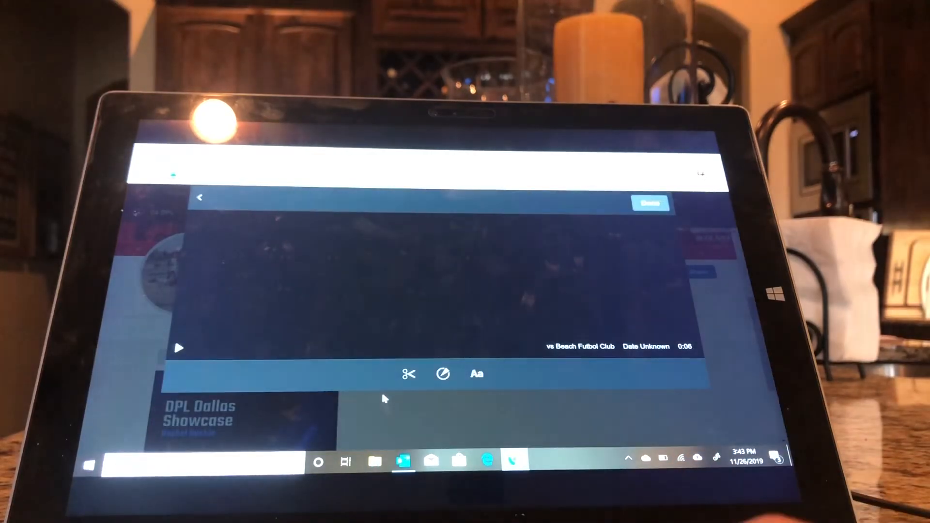
Preview the Beach Futbol Club clip, open the spot shadow timeline, and replay it.
left_click(179, 348)
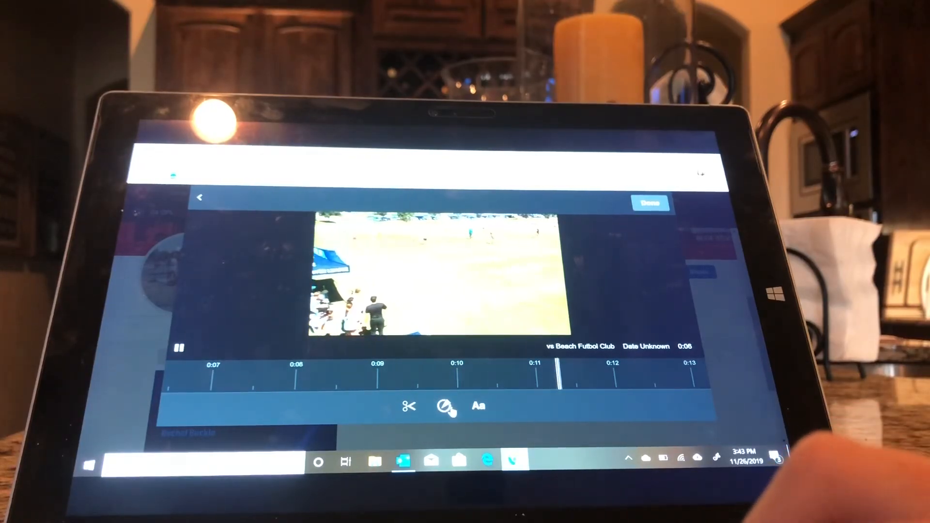
left_click(179, 348)
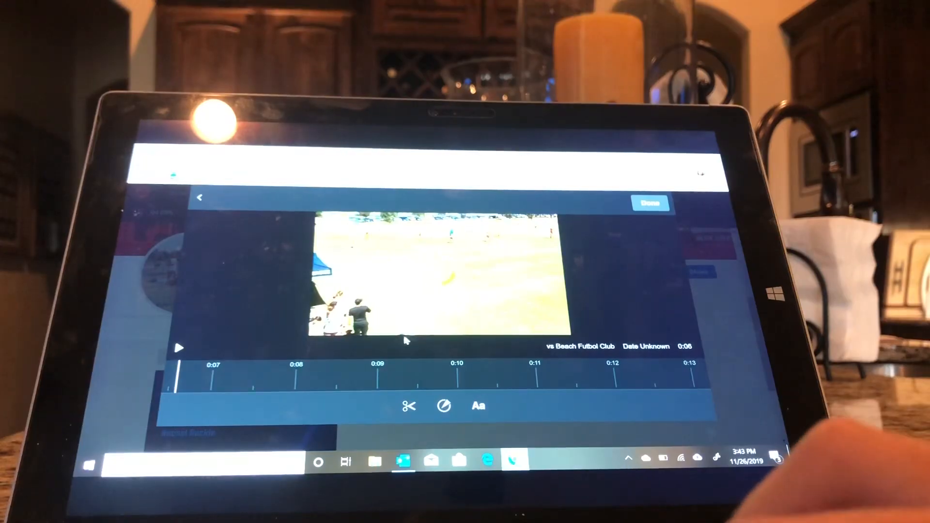
left_click(179, 349)
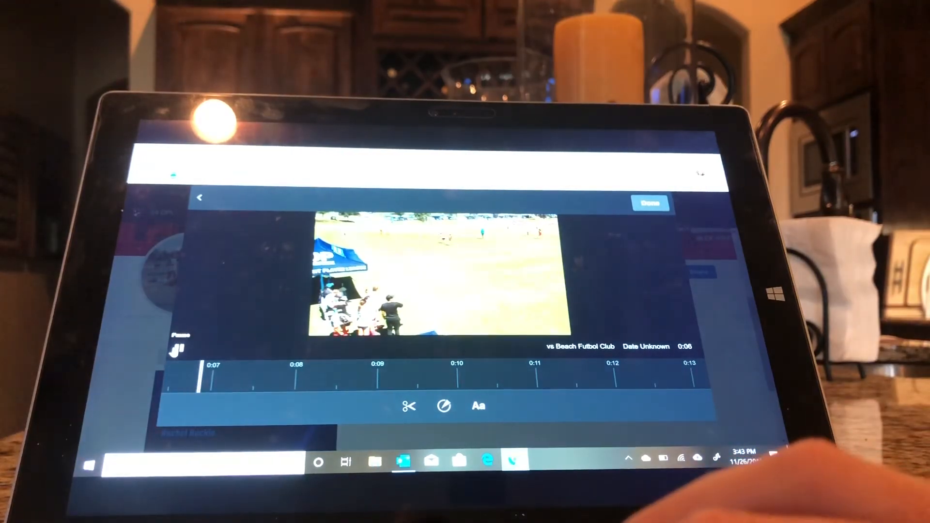